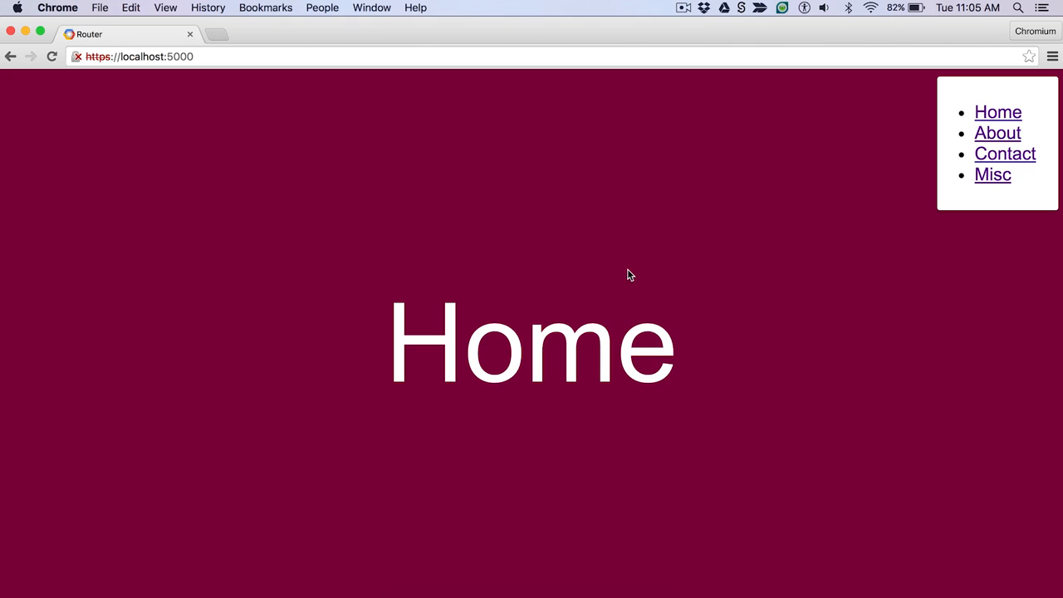
Step: Navigate from the Home view to the About page via the demo's navigation link
click(997, 133)
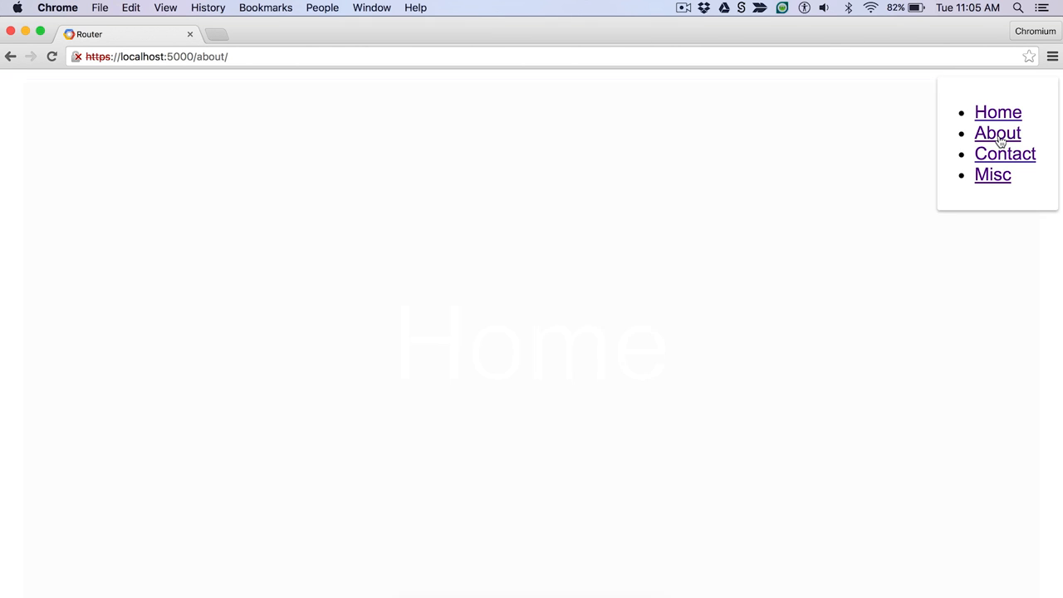
click(997, 133)
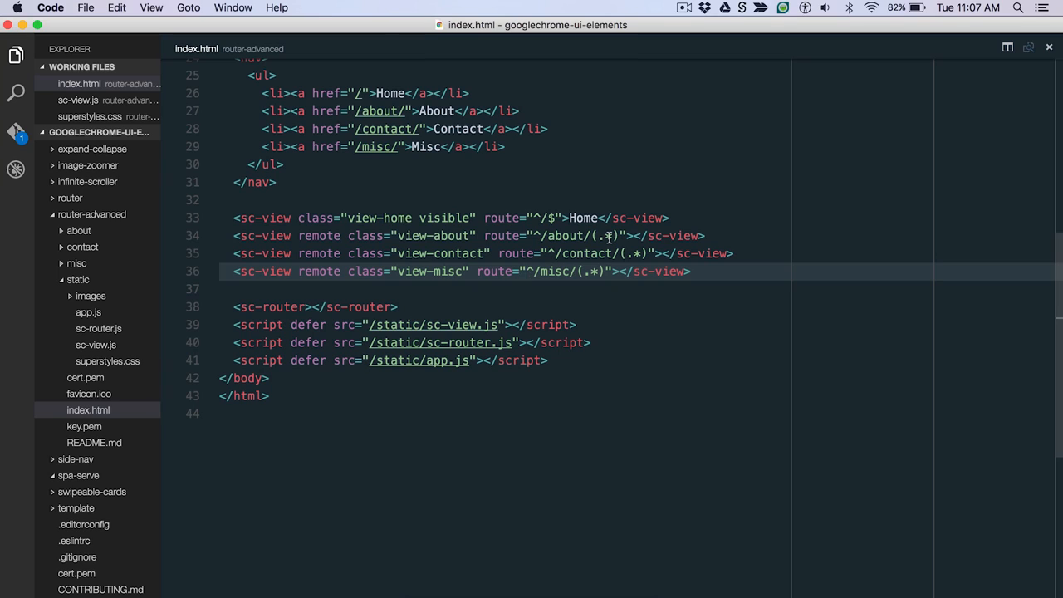
mouse_move(251, 218)
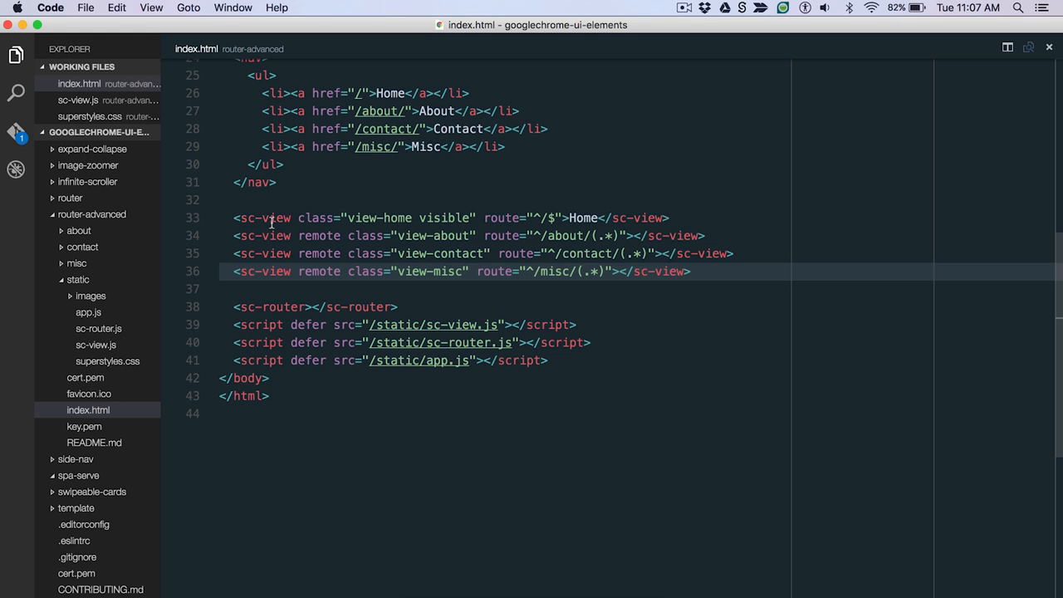
mouse_move(299, 216)
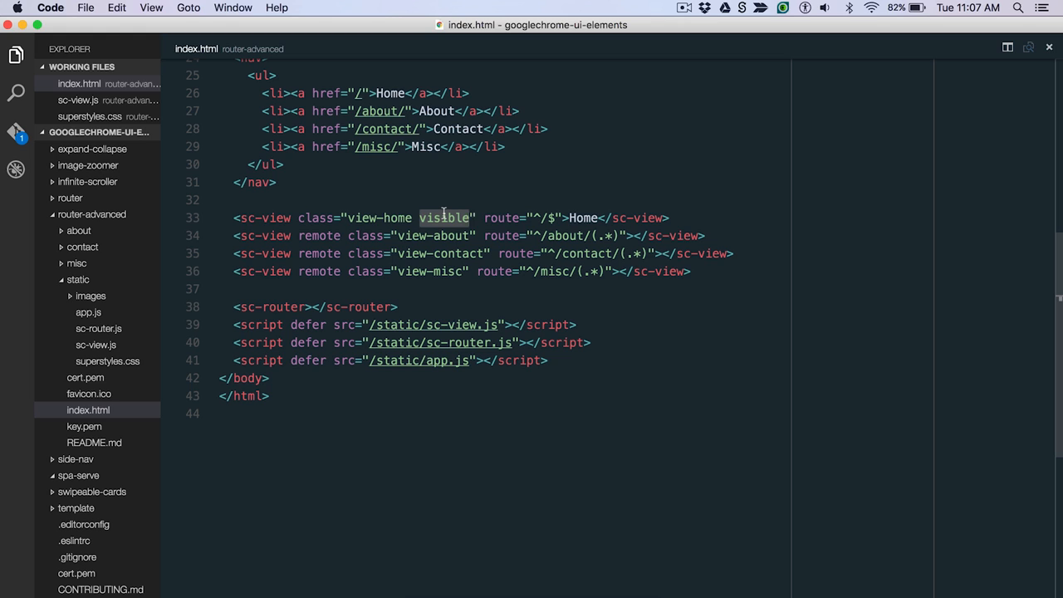
mouse_move(576, 264)
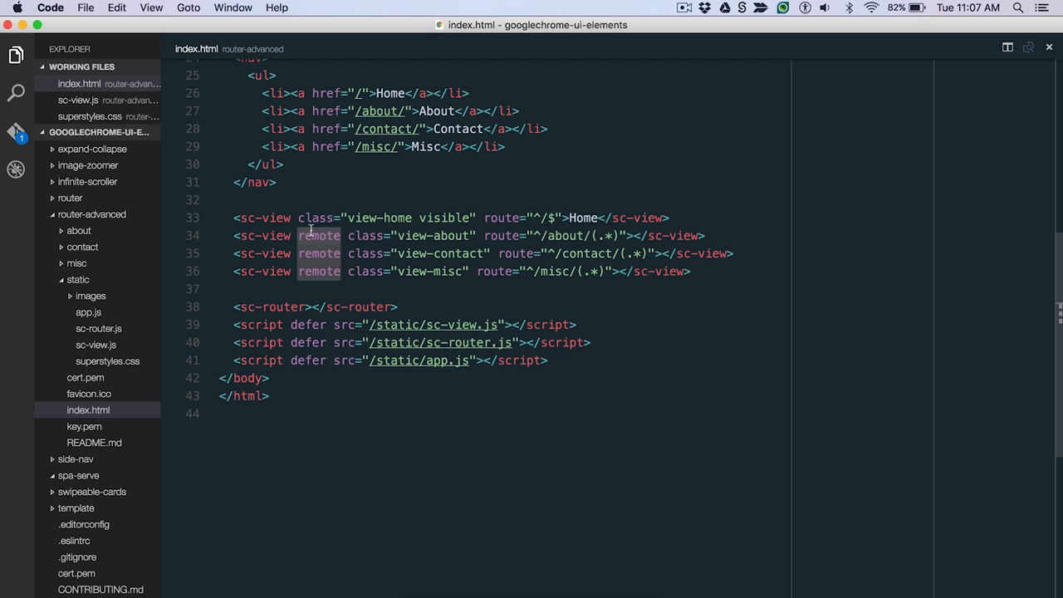
click(107, 360)
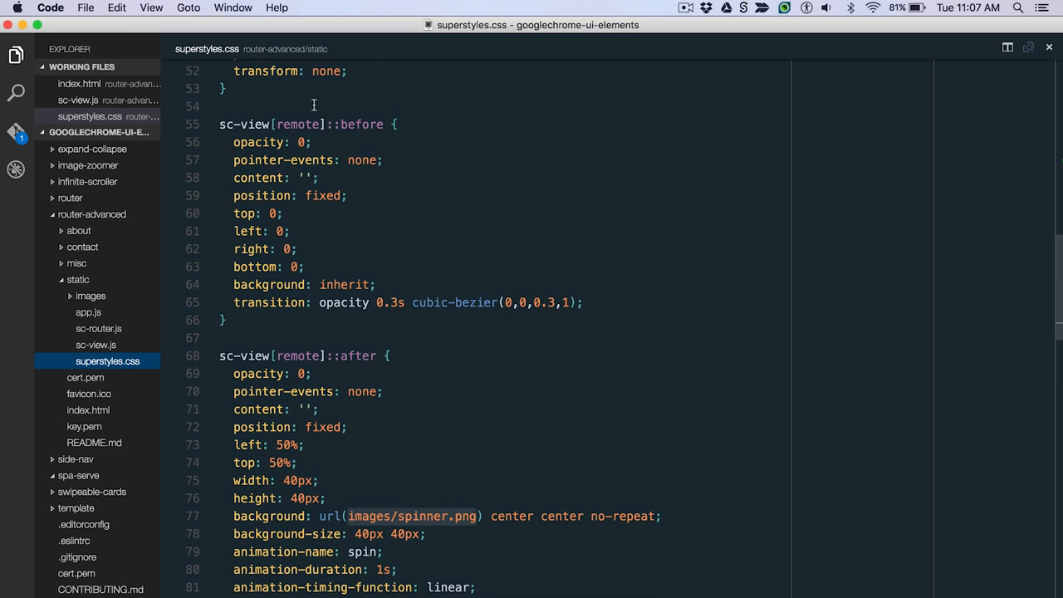
mouse_move(387, 337)
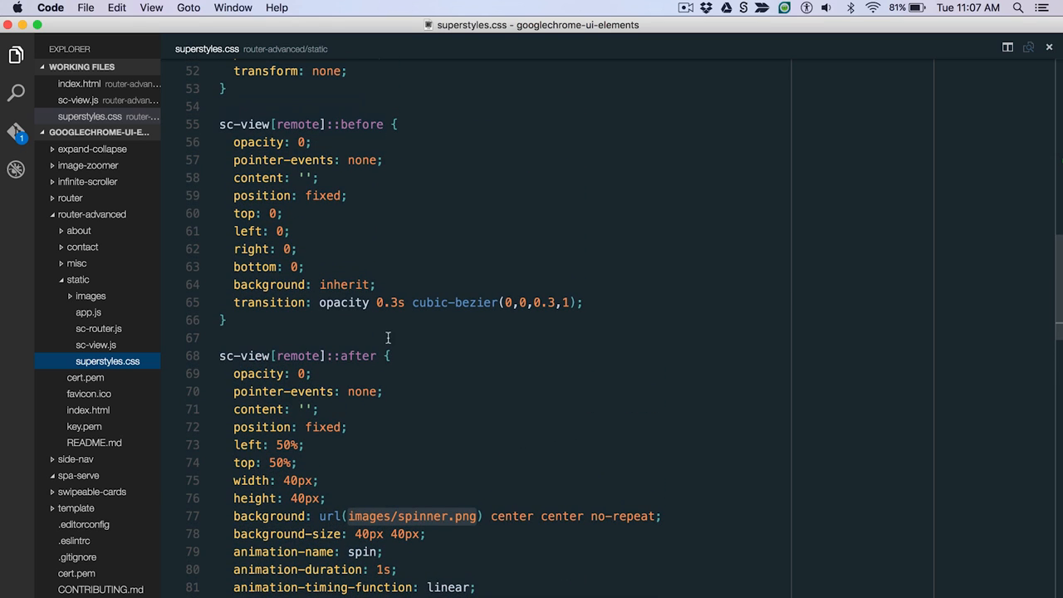
Step: Scroll superstyles.css down to the sc-view[remote] ::before and ::after spinner rules
scroll(down, 3)
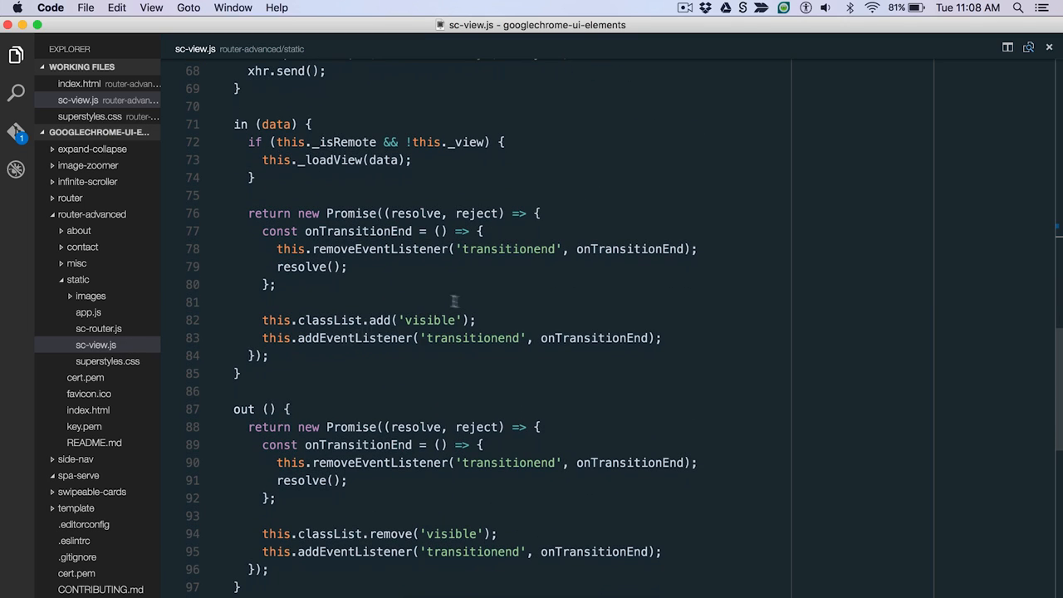
Step: Select the isRemote check inside in() and move down to the view-loading code
drag(247, 213, 268, 355)
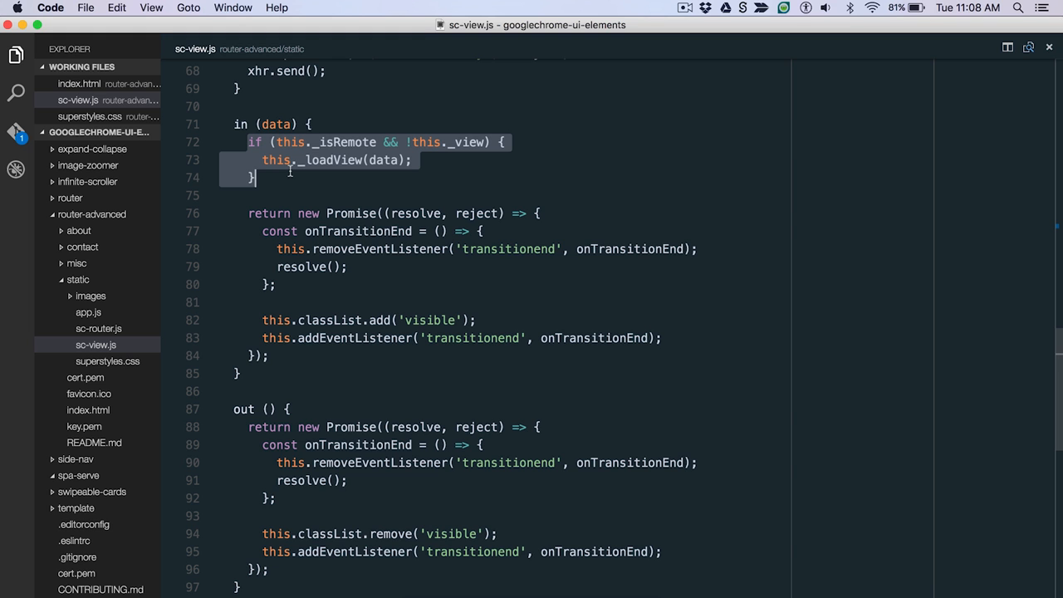
scroll(down, 3)
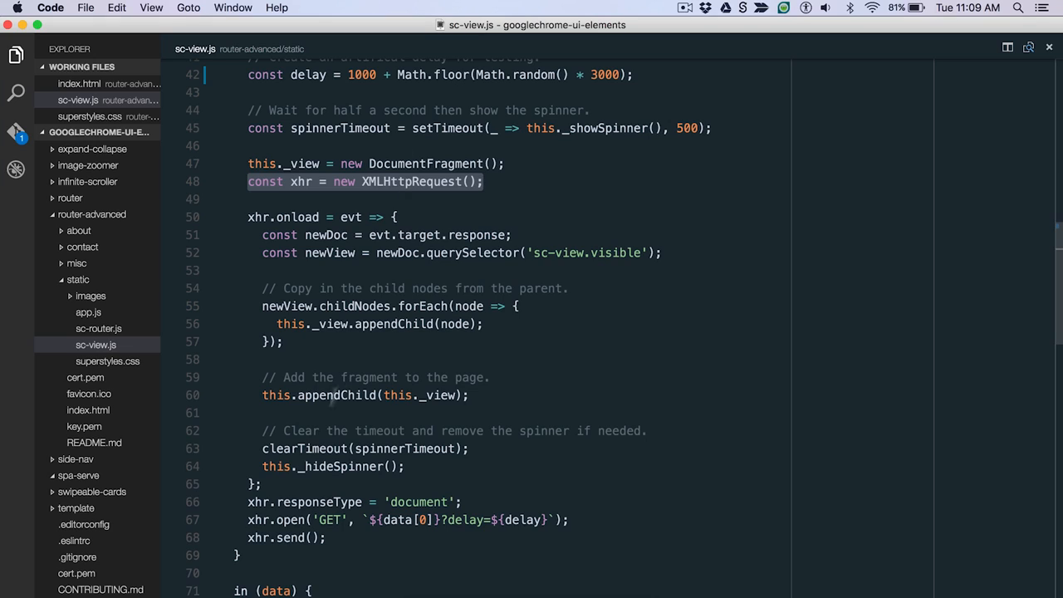
mouse_move(291, 537)
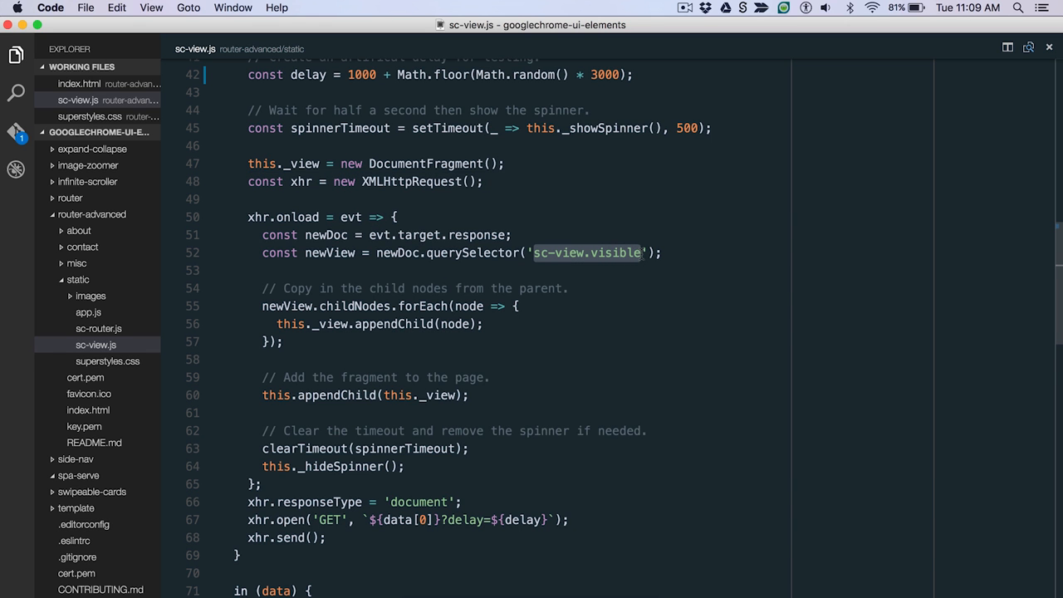
mouse_move(343, 302)
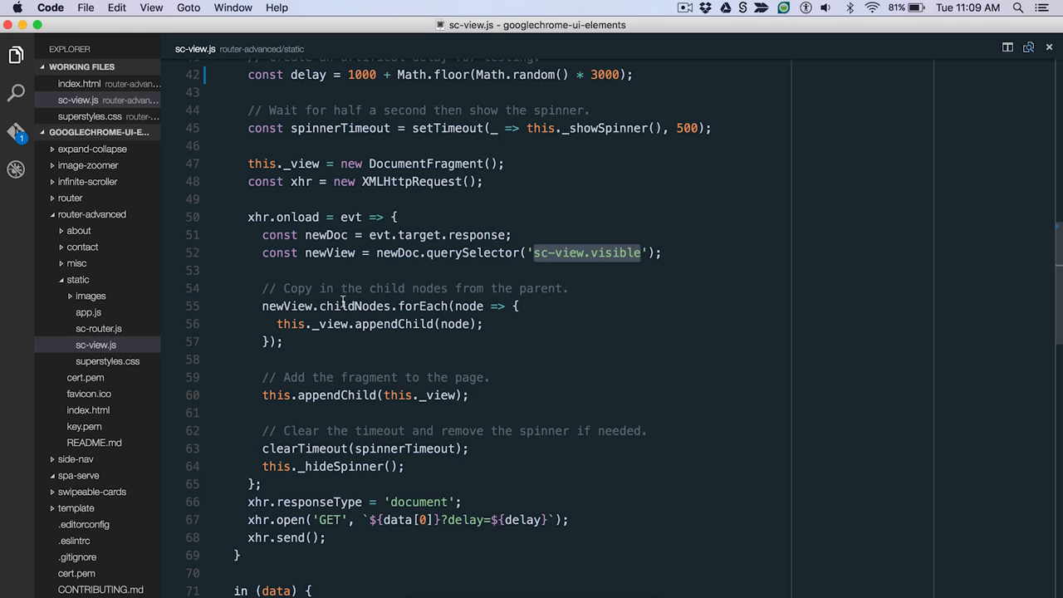
double_click(331, 323)
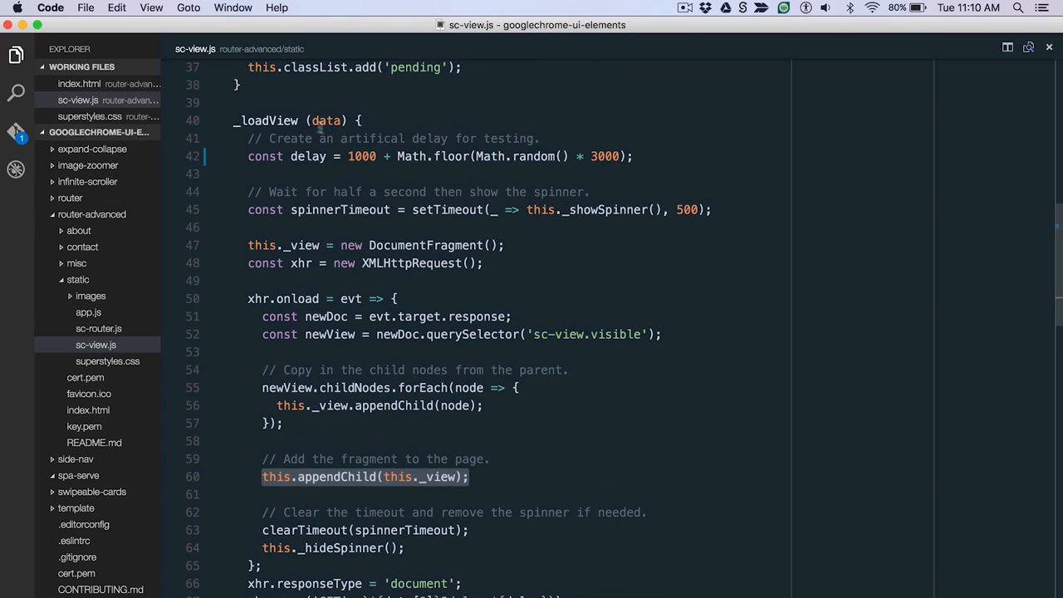
double_click(266, 121)
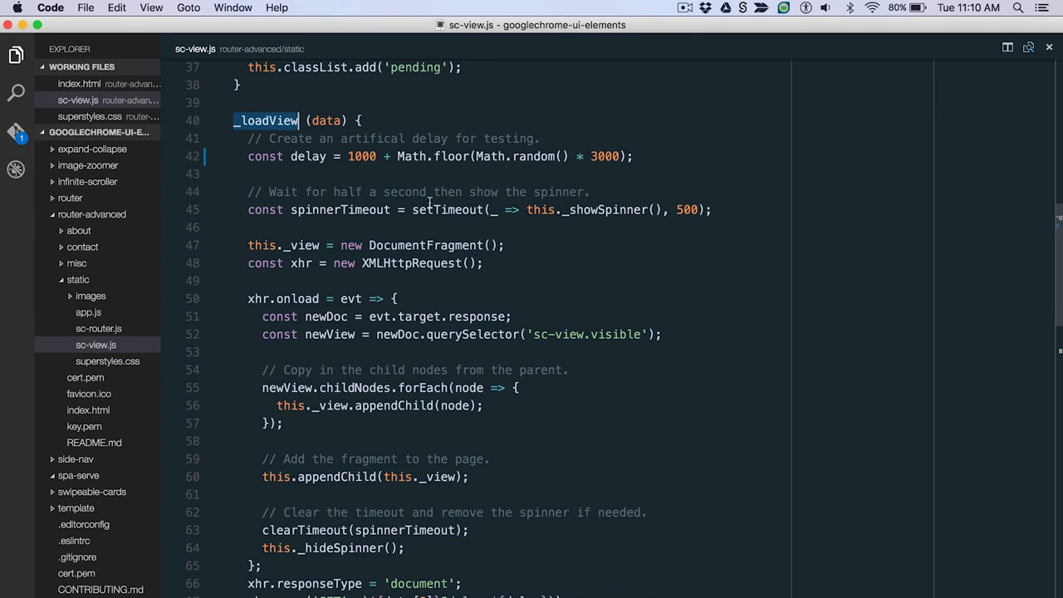
mouse_move(722, 224)
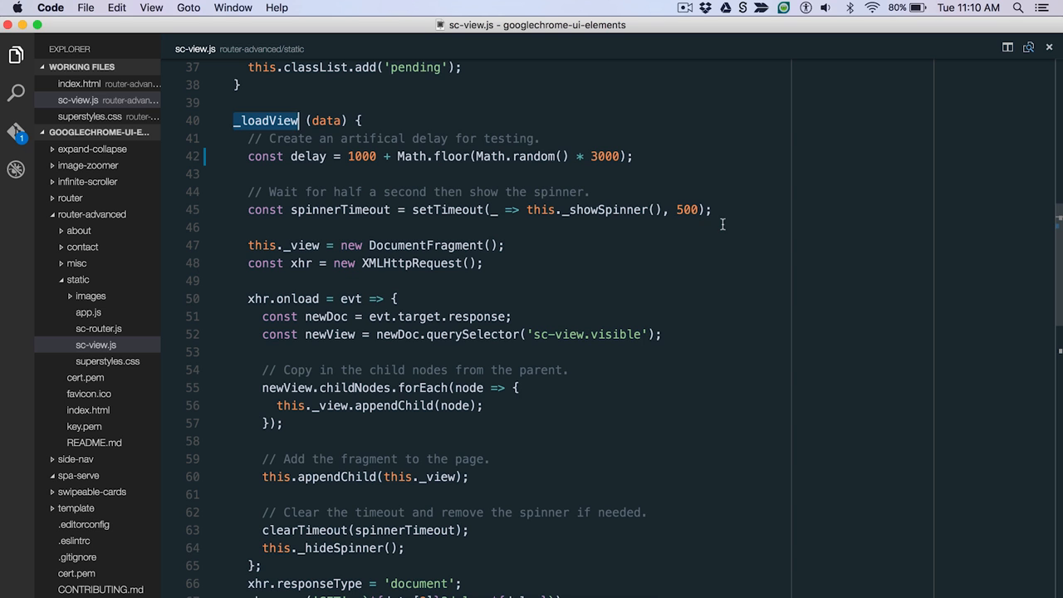
scroll(down, 3)
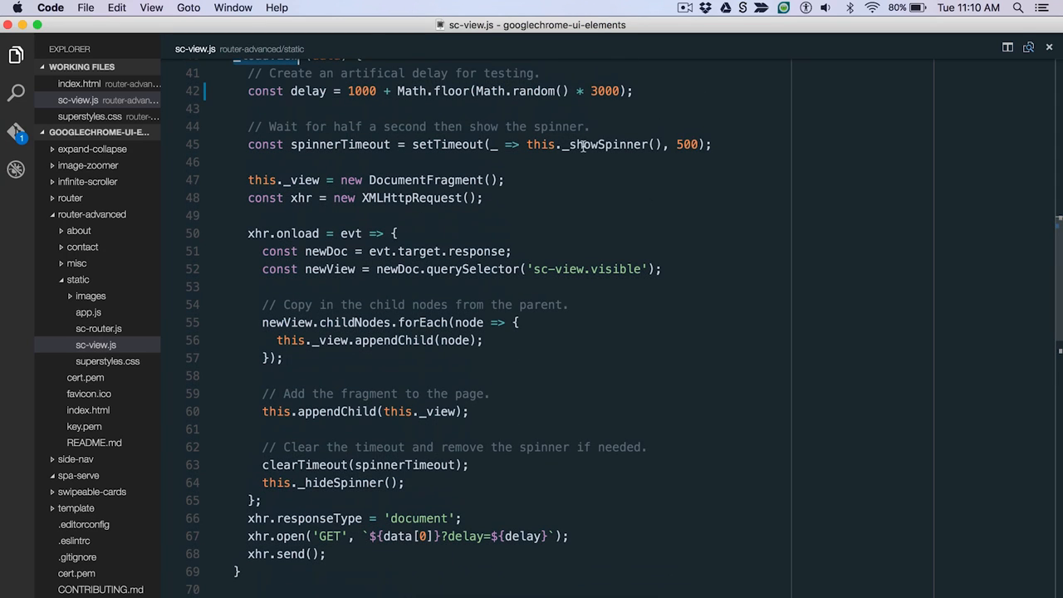